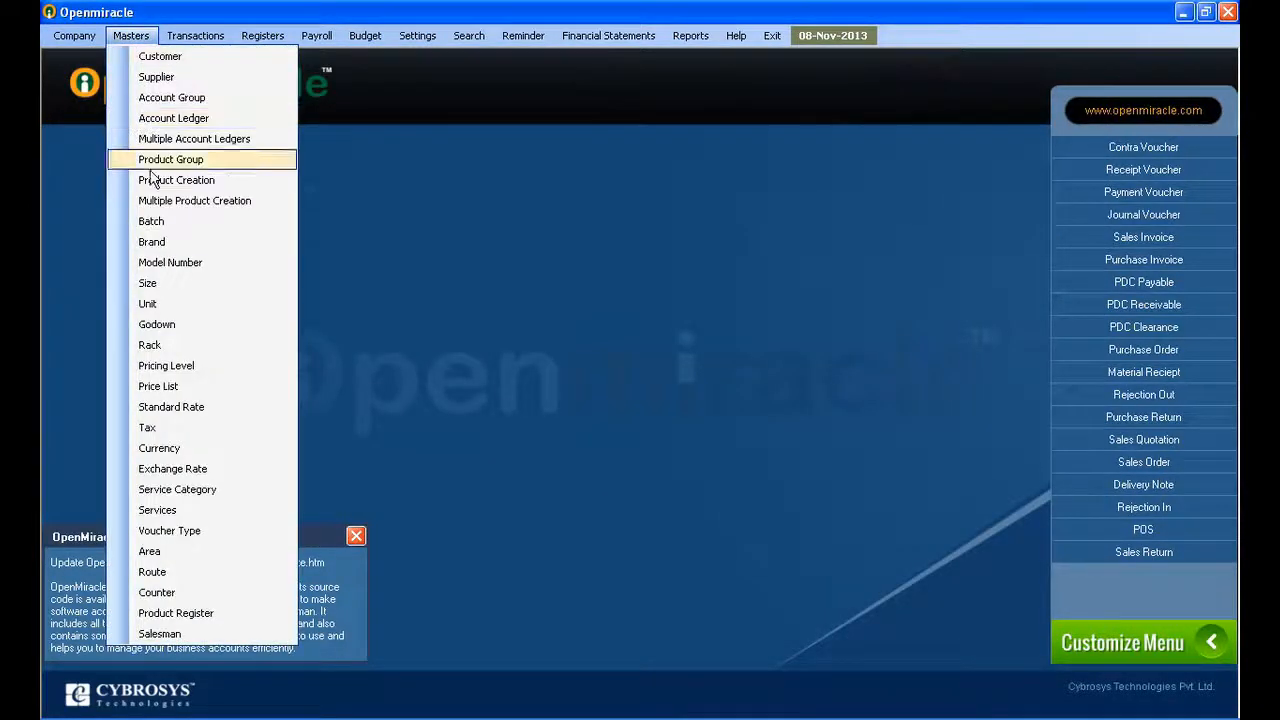
Open the Godown master form from the Masters menu.
{"action": "left_click", "coordinate": [156, 324]}
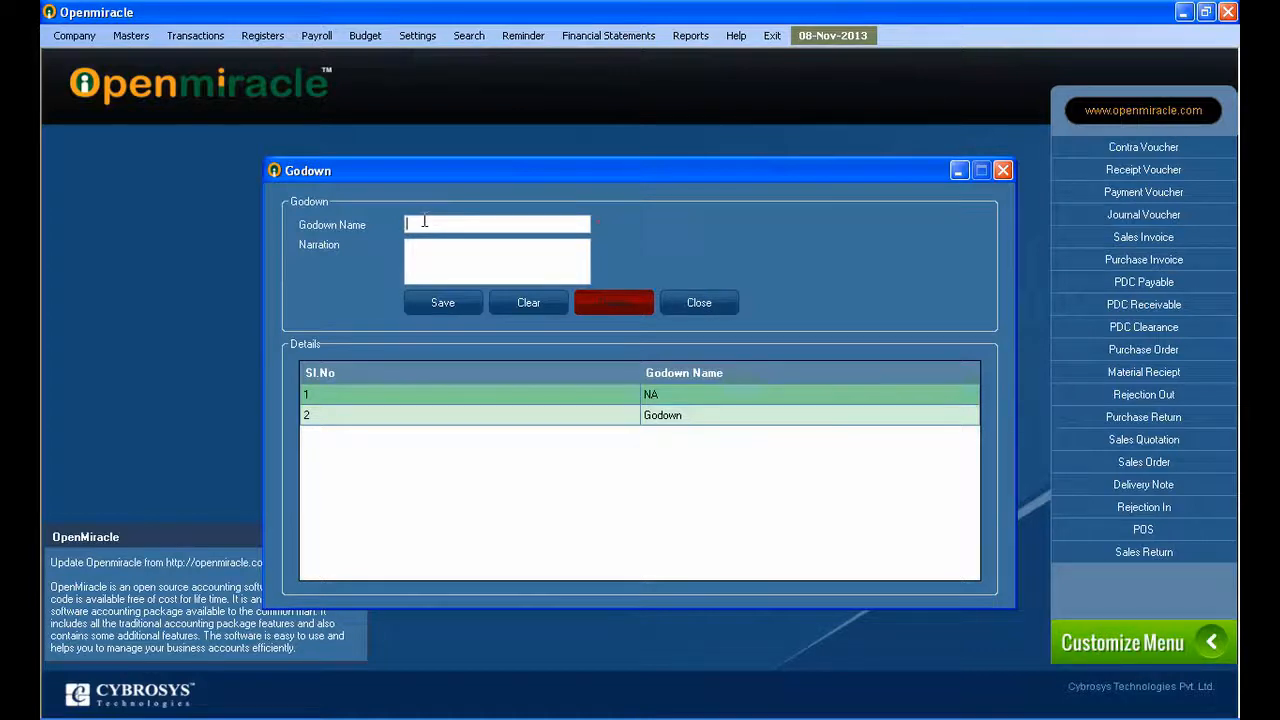
Save a godown named Godown1 with narration 'For Stock' and dismiss the confirmation.
{"action": "type", "text": "Godown1"}
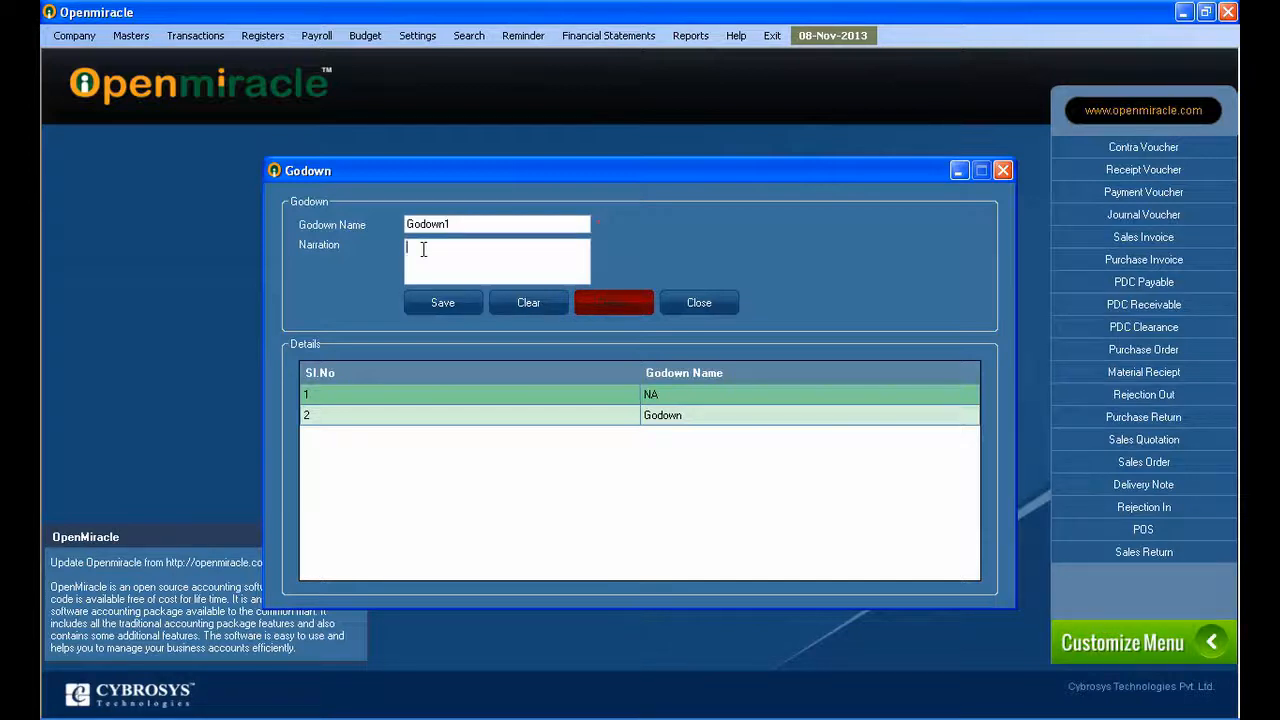
{"action": "type", "text": "For Stock"}
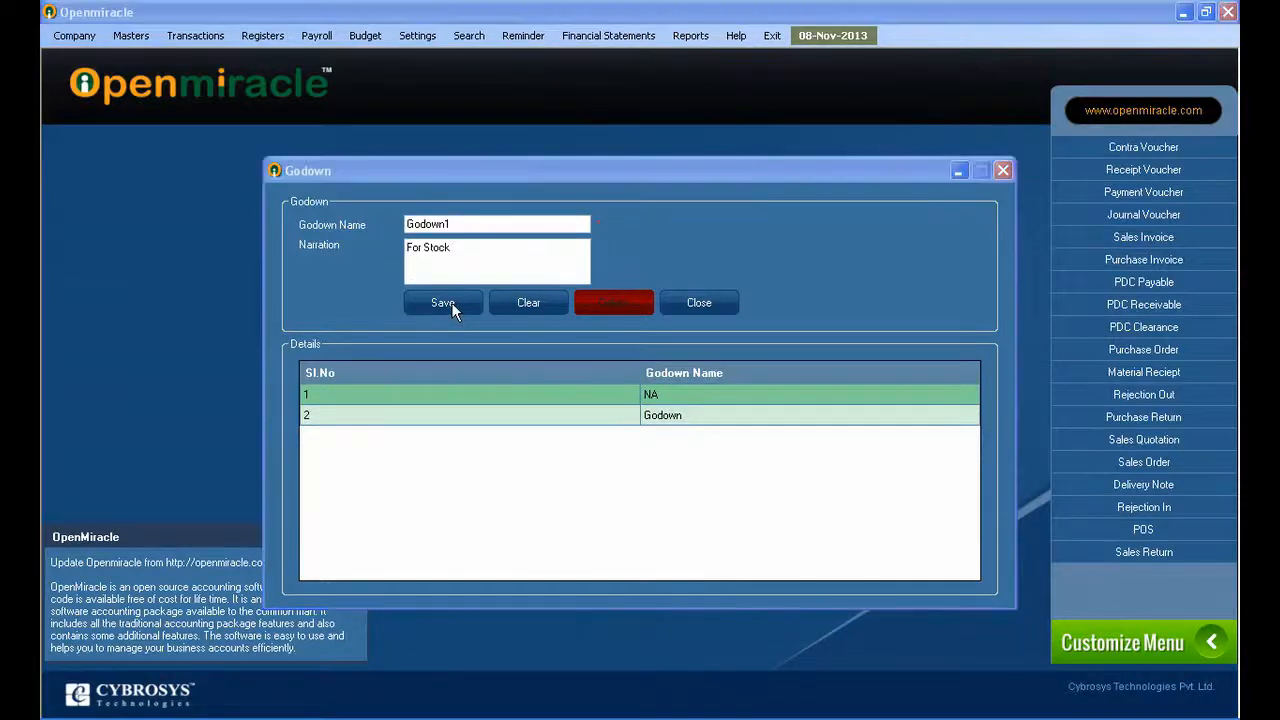
{"action": "left_click", "coordinate": [442, 302]}
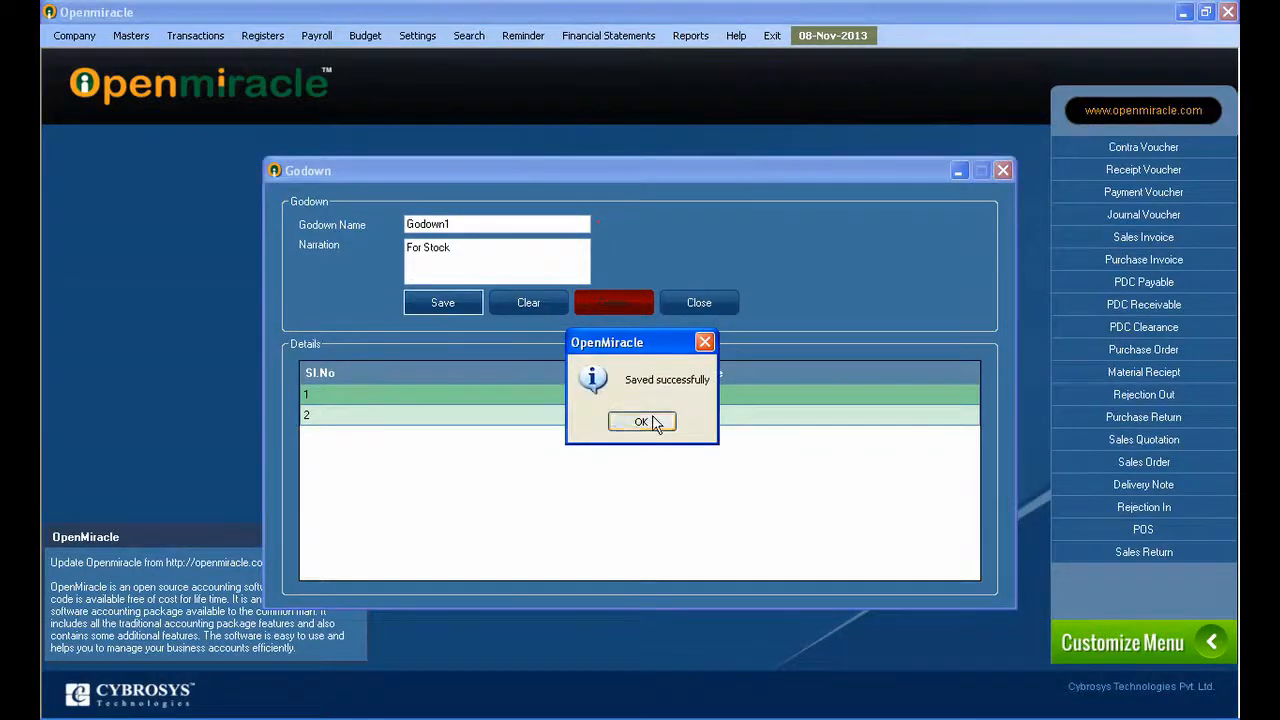
{"action": "left_click", "coordinate": [641, 421]}
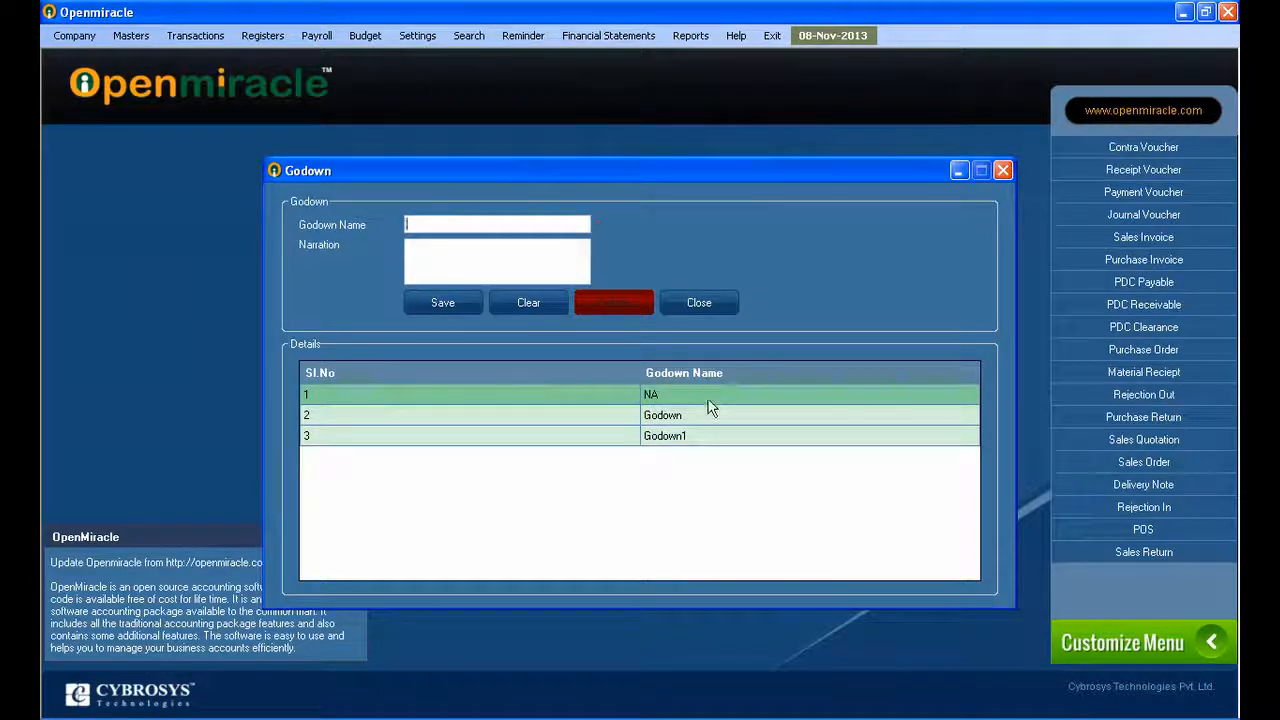
{"action": "mouse_move", "coordinate": [584, 449]}
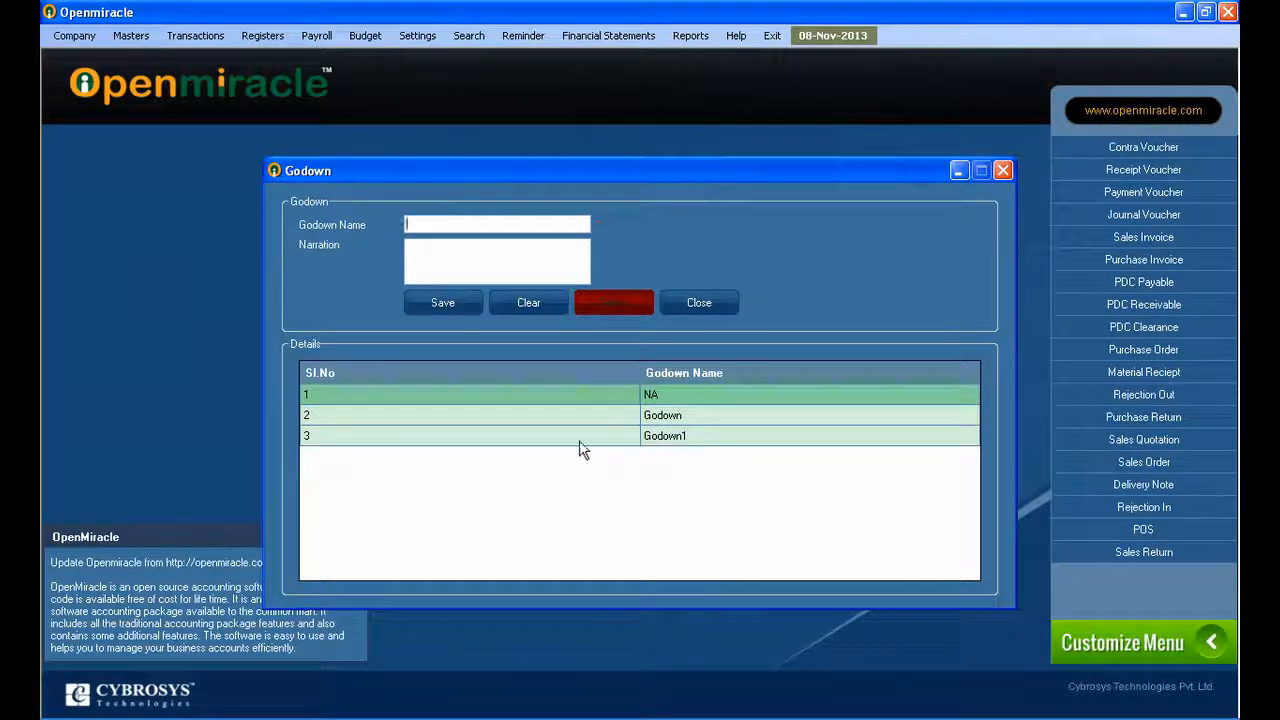
{"action": "mouse_move", "coordinate": [648, 441]}
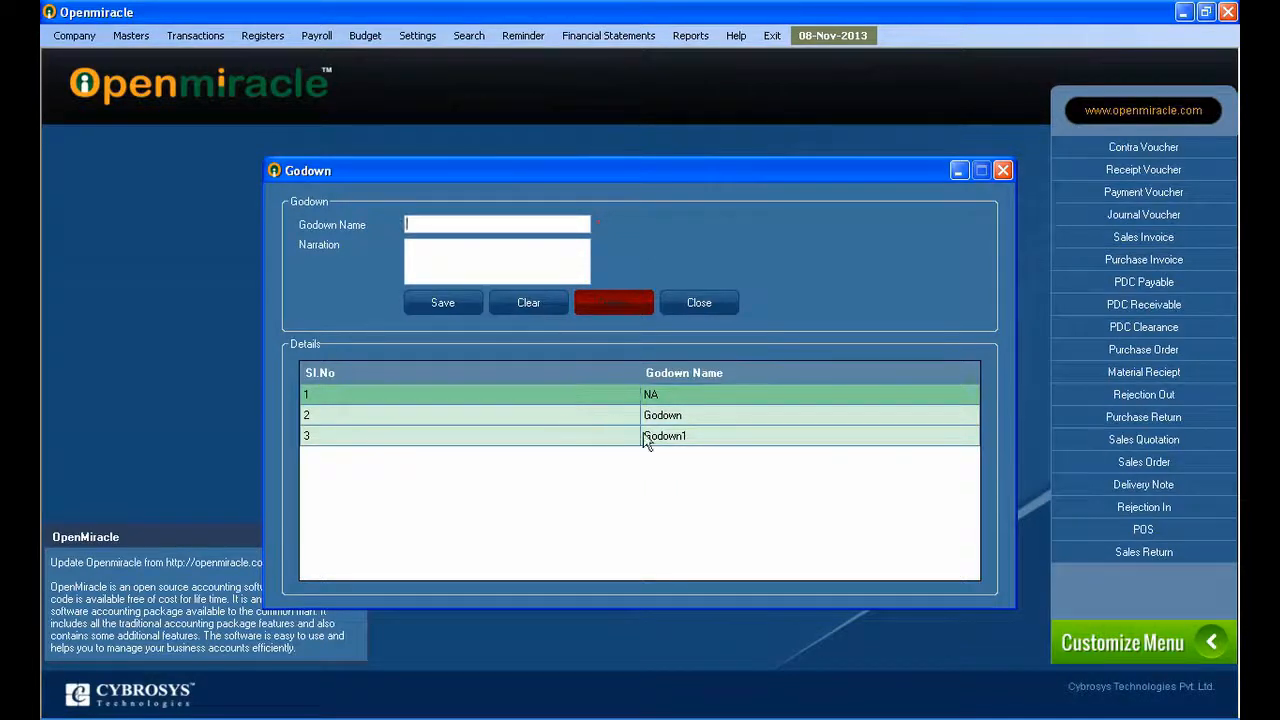
Load the Godown1 row into the form, then clear the form for a new entry.
{"action": "left_click", "coordinate": [664, 435]}
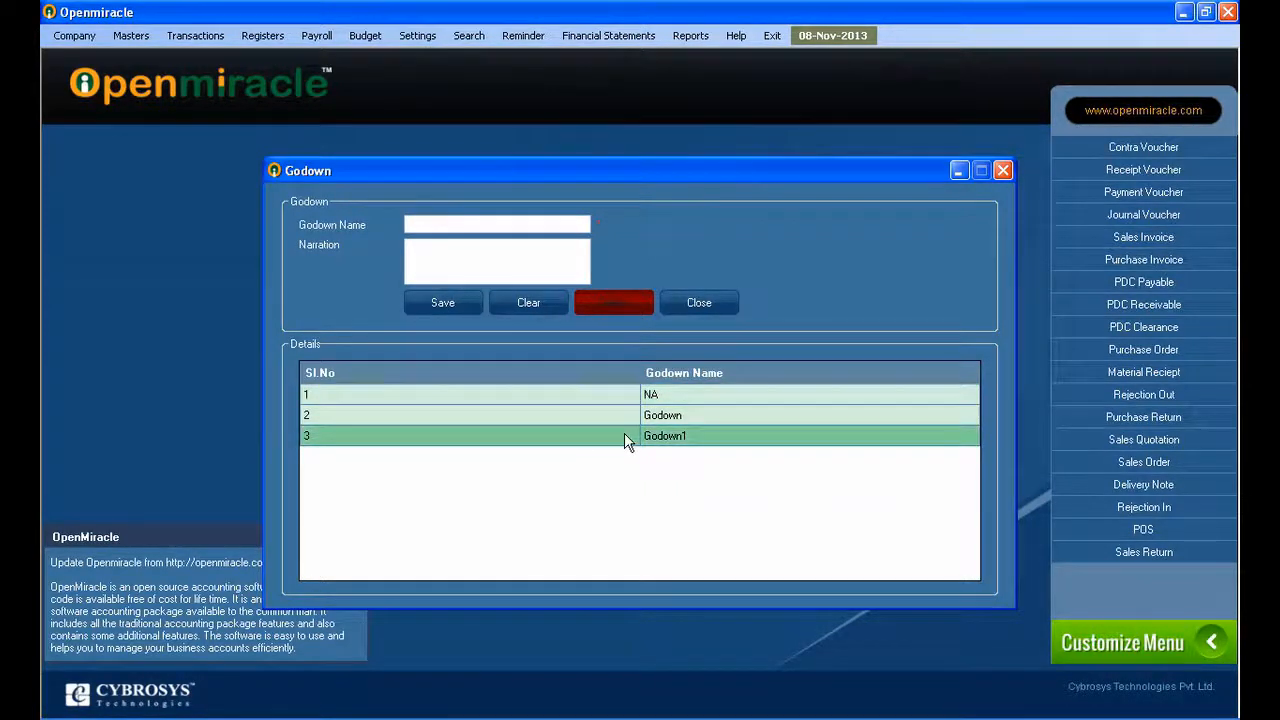
{"action": "left_click", "coordinate": [664, 436]}
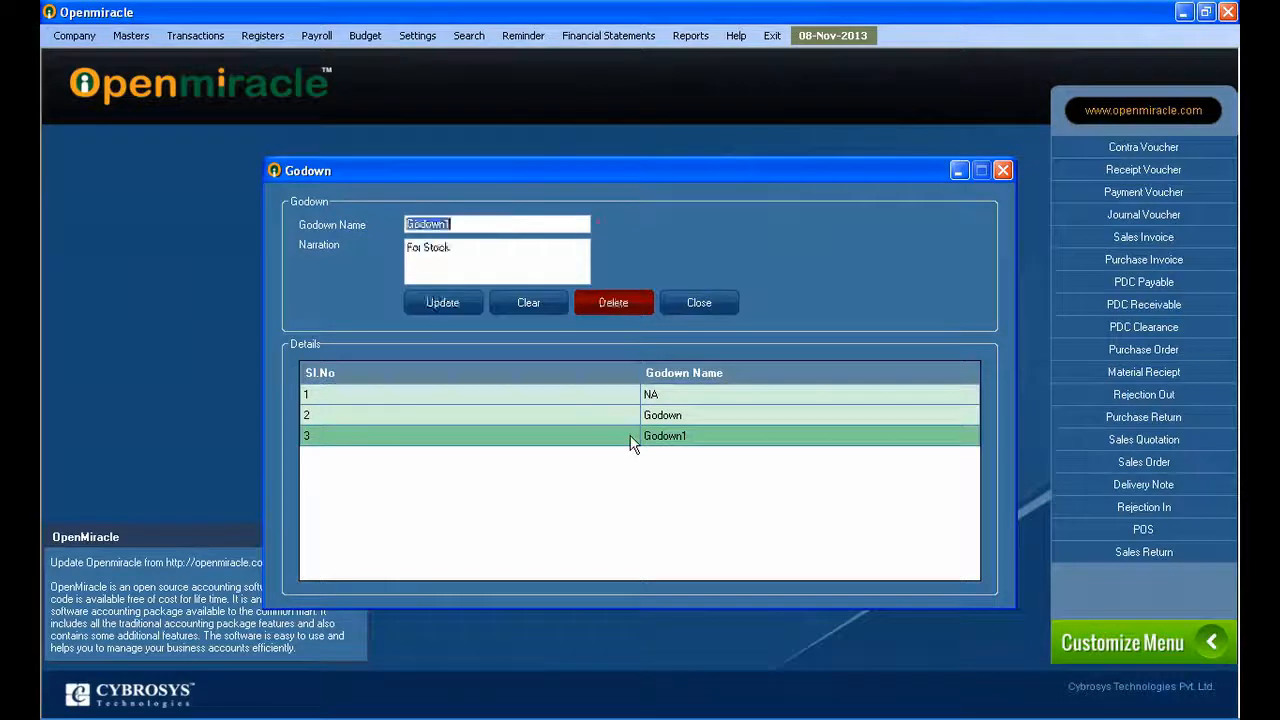
{"action": "left_click", "coordinate": [528, 302]}
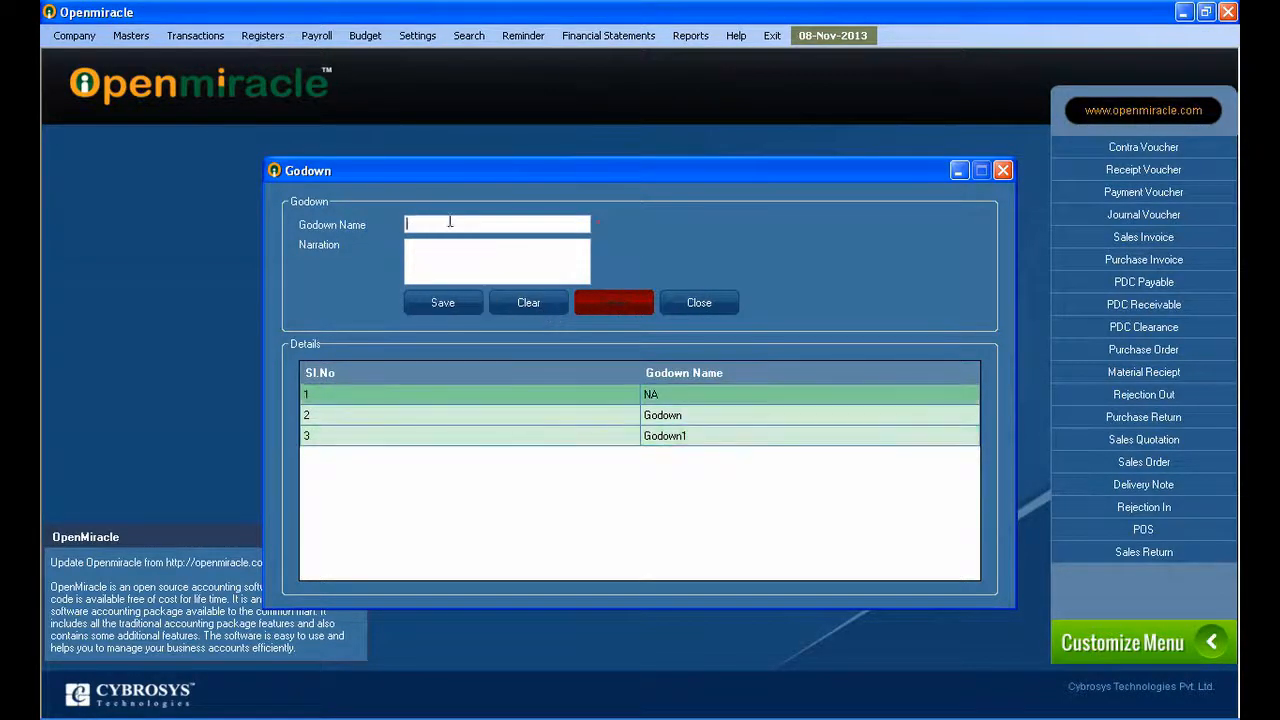
Enter Godown2 with narration 'For stock' and save it.
{"action": "type", "text": "G"}
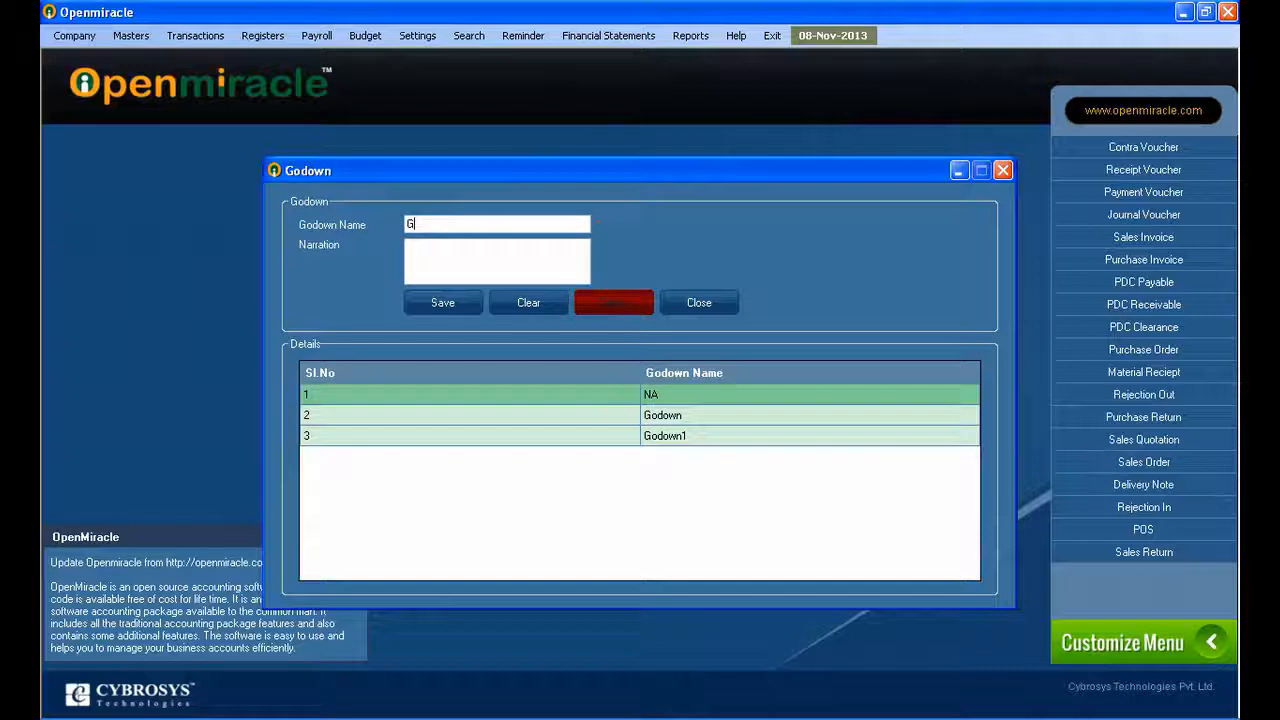
{"action": "type", "text": "odown2"}
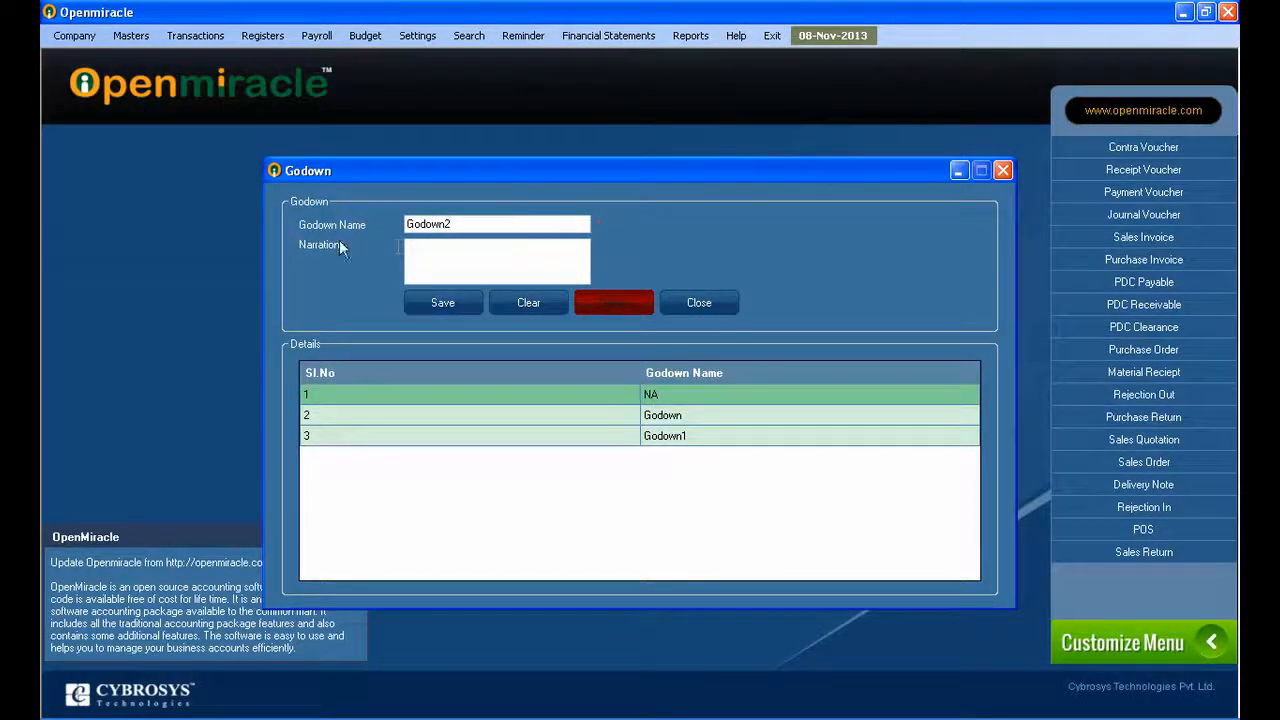
{"action": "type", "text": "For"}
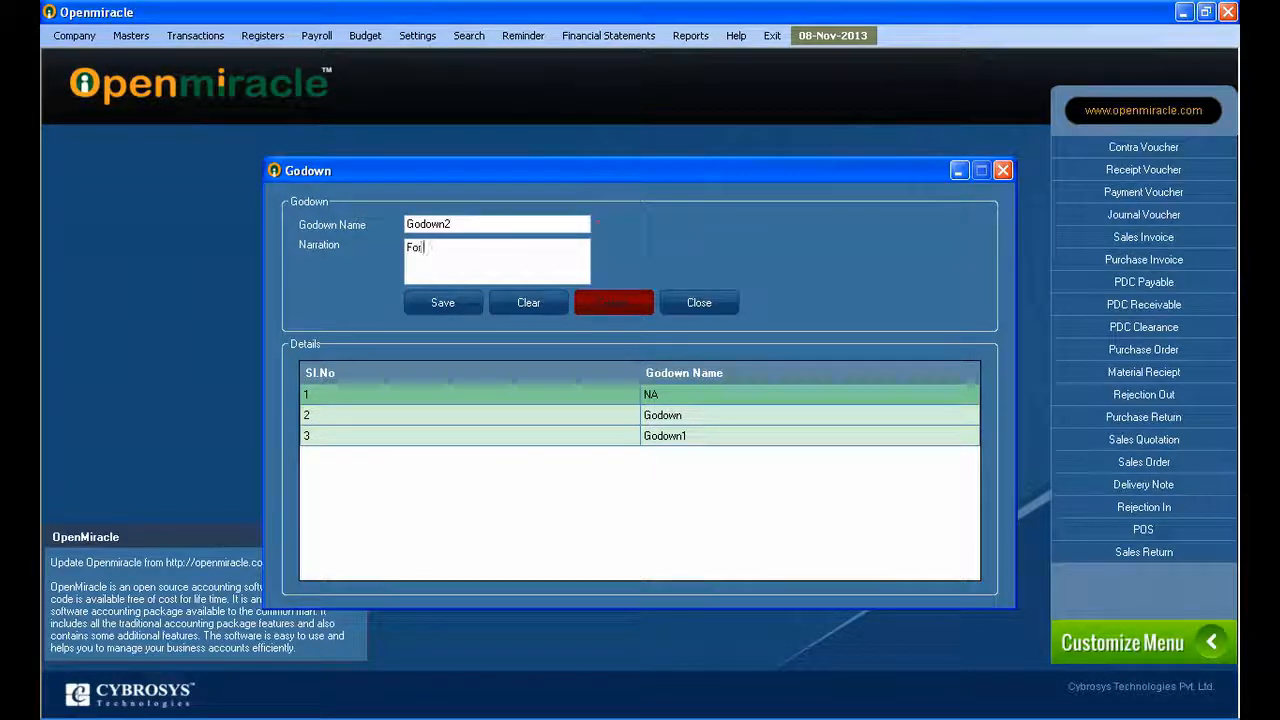
{"action": "type", "text": "s"}
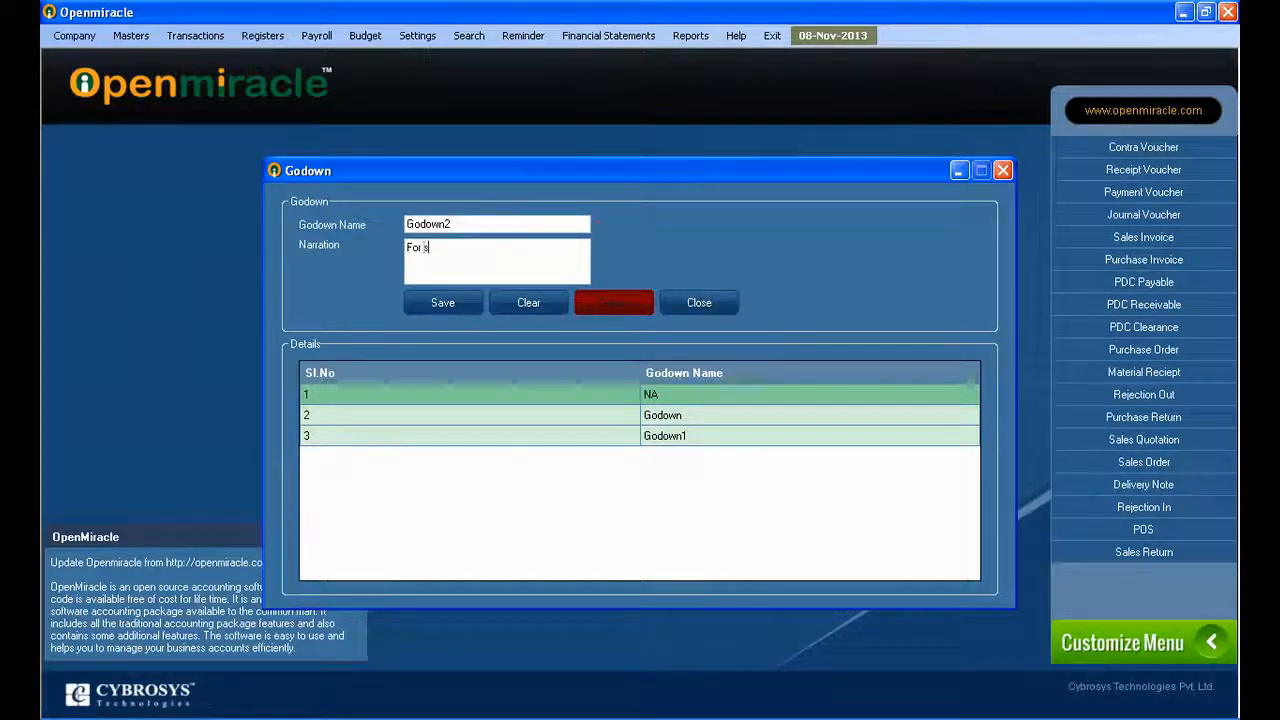
{"action": "type", "text": "tock"}
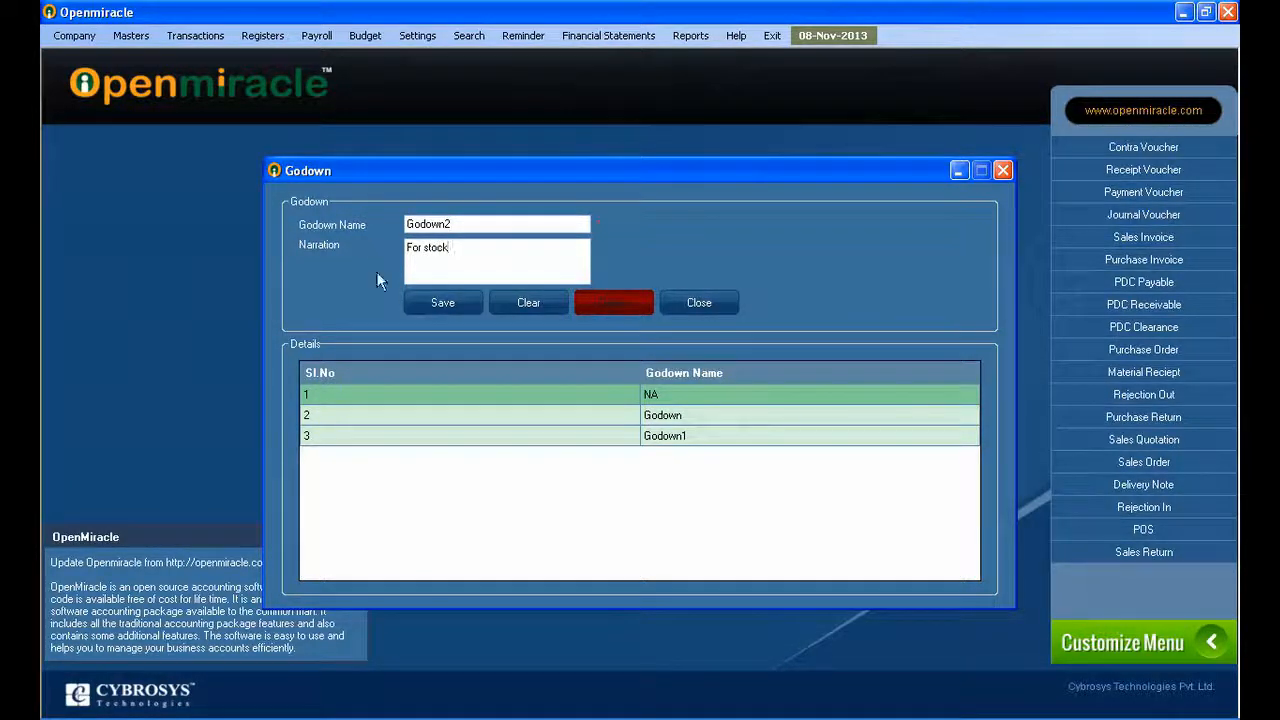
{"action": "left_click", "coordinate": [442, 302]}
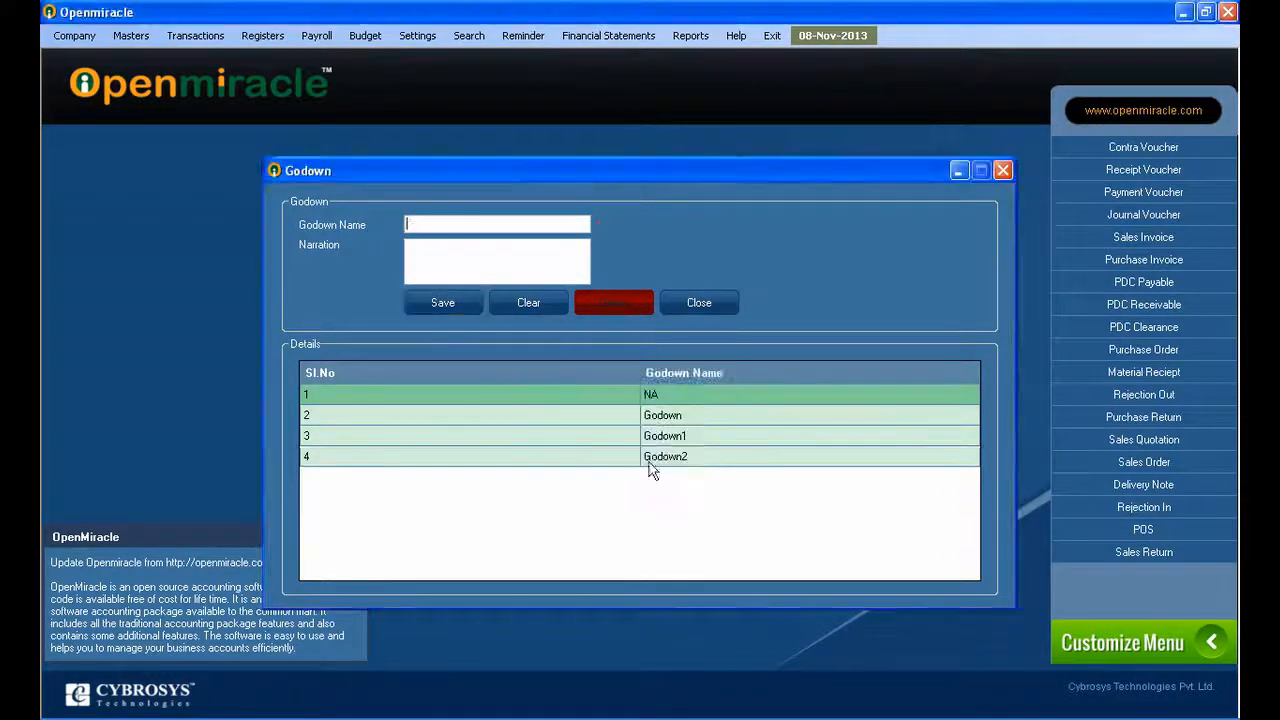
Rename the fourth godown from Godown2 to Godown3, then request closing the Godown window.
{"action": "left_click", "coordinate": [665, 456]}
{"action": "type", "text": "Godown3"}
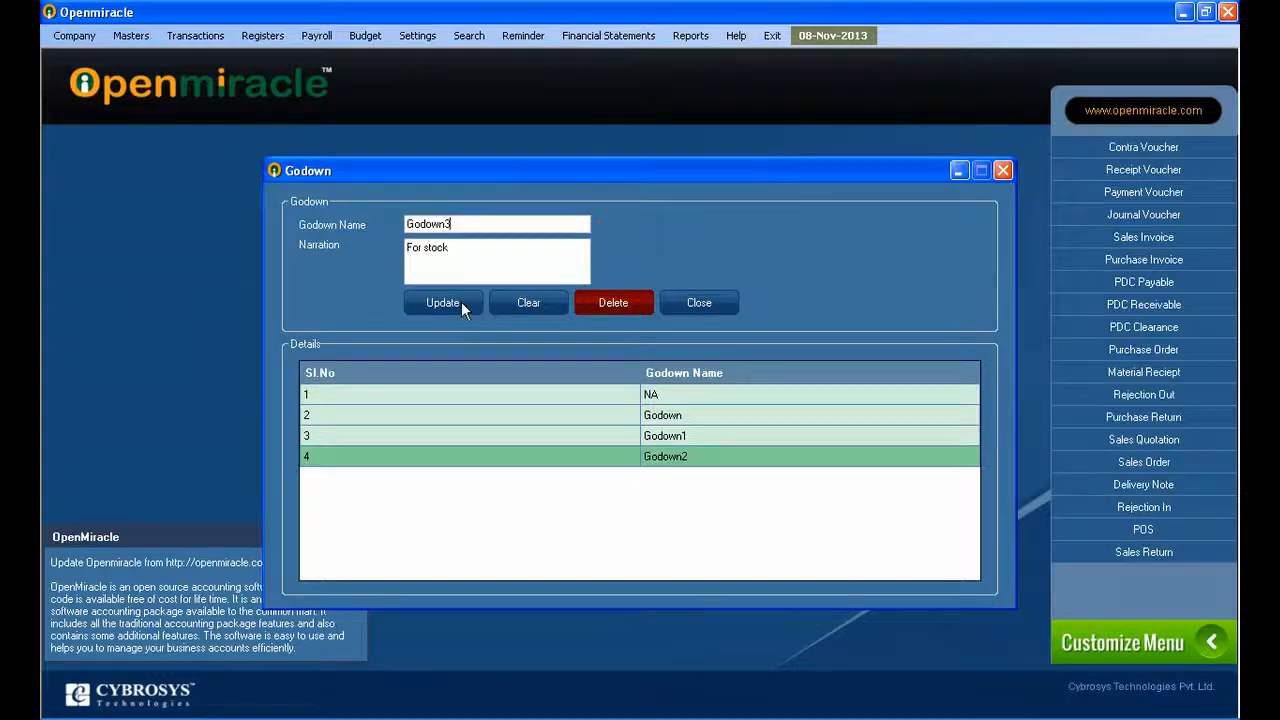
{"action": "left_click", "coordinate": [442, 302]}
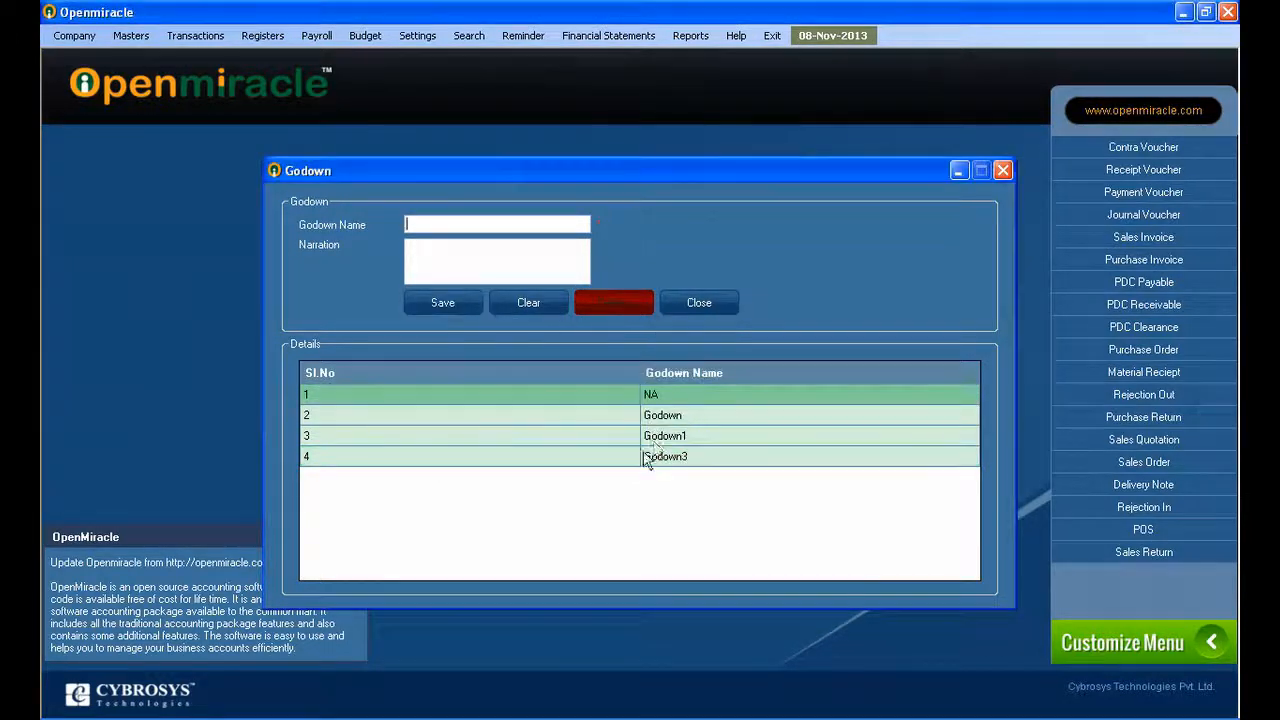
{"action": "left_click", "coordinate": [665, 456]}
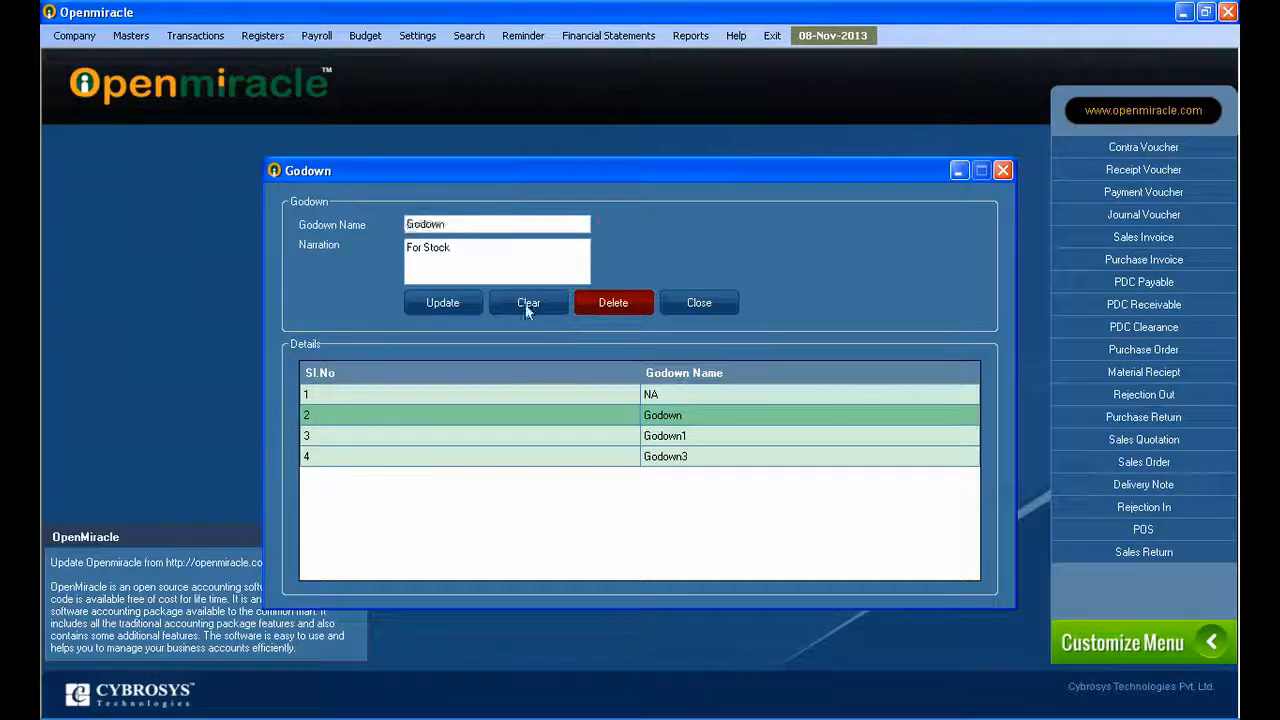
{"action": "left_click", "coordinate": [698, 302]}
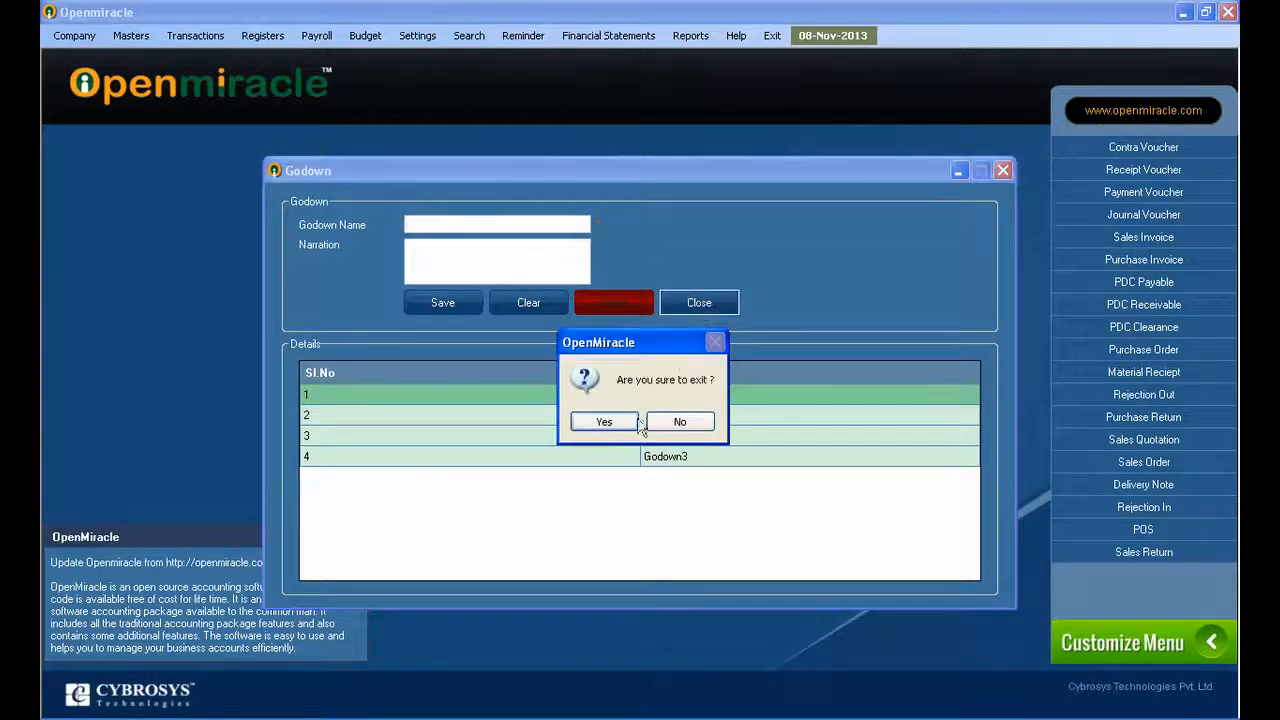